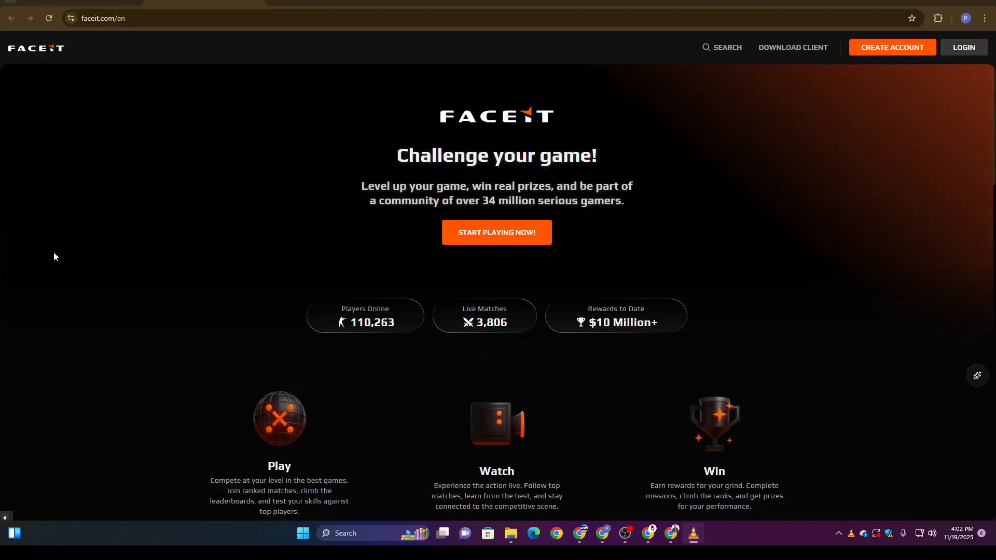
{"action": "mouse_move", "coordinate": [92, 96]}
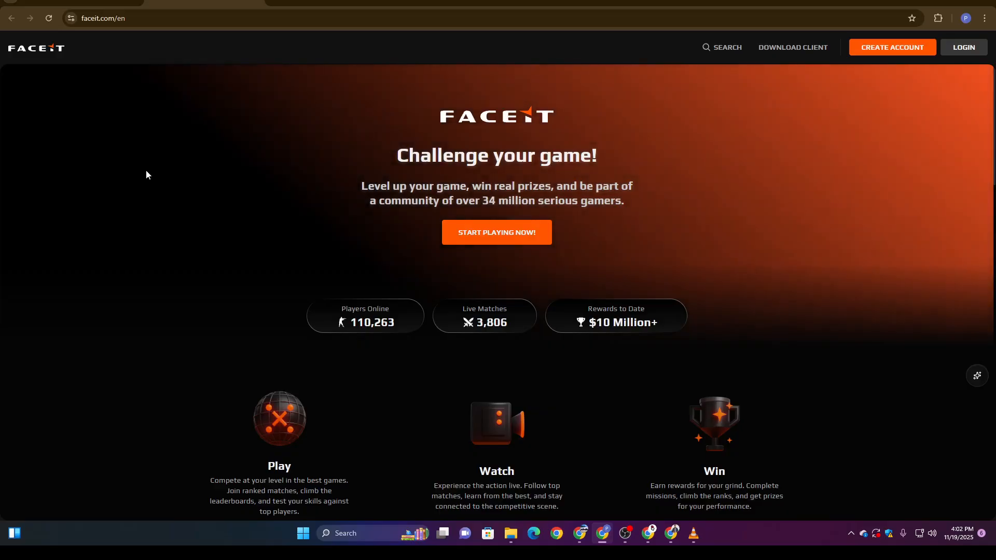
{"action": "mouse_move", "coordinate": [622, 119]}
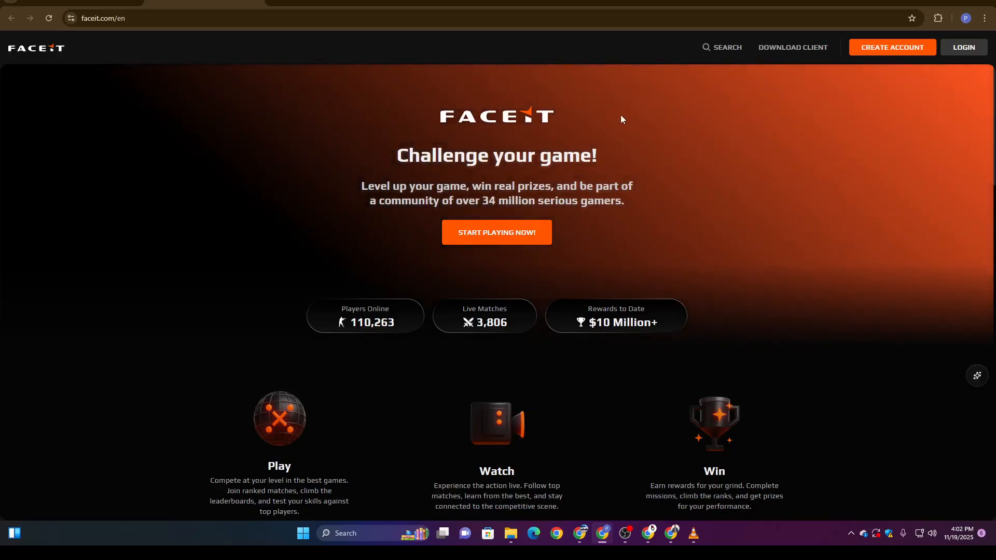
{"action": "mouse_move", "coordinate": [443, 146]}
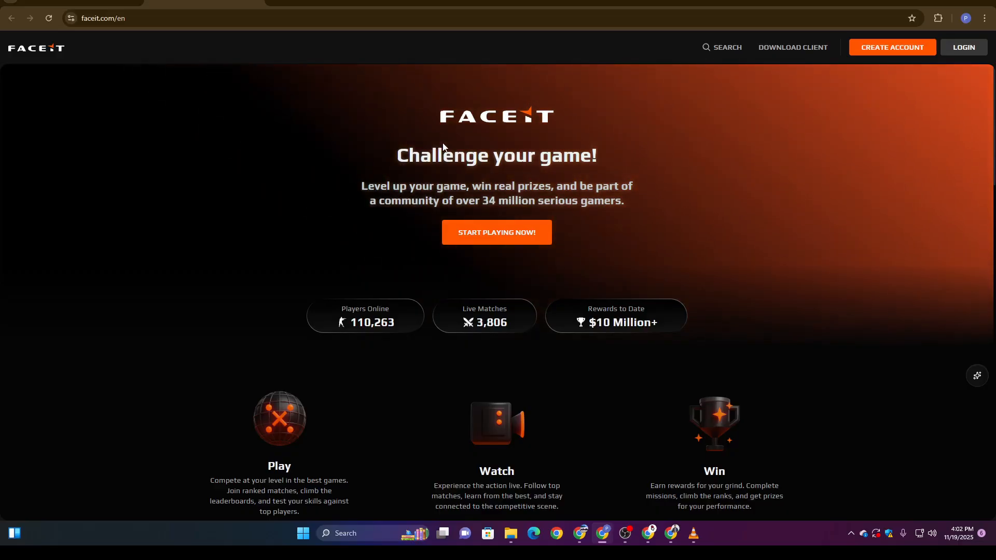
Step: Return from Google results to verify.faceit.com and accept all privacy tracking settings
{"action": "scroll", "scroll_direction": "down", "scroll_amount": 3}
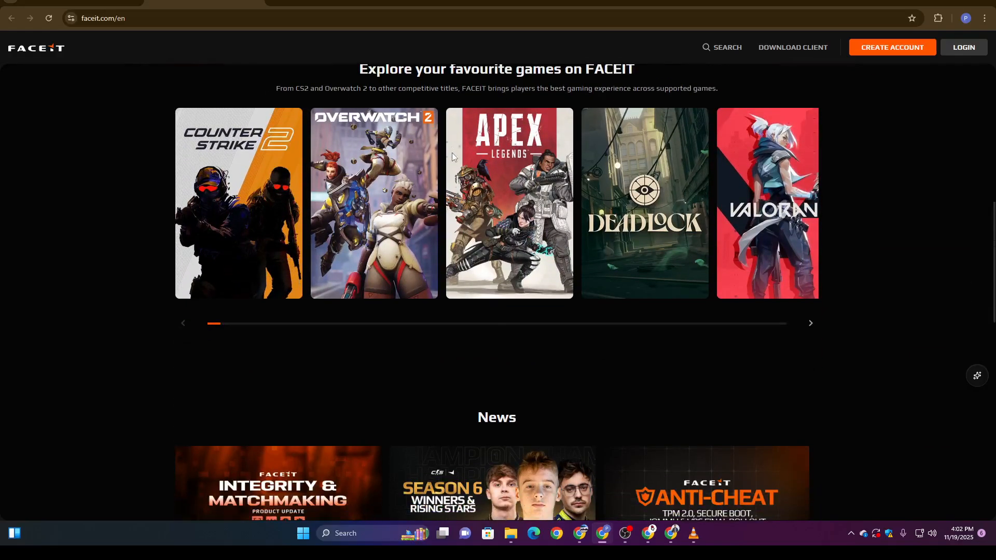
{"action": "mouse_move", "coordinate": [643, 205]}
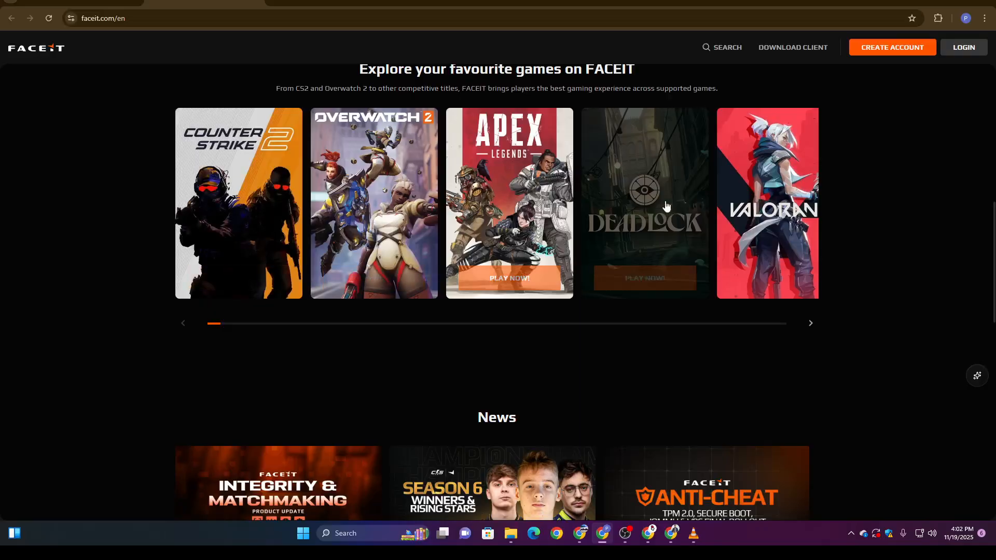
{"action": "scroll", "scroll_direction": "down", "scroll_amount": 3}
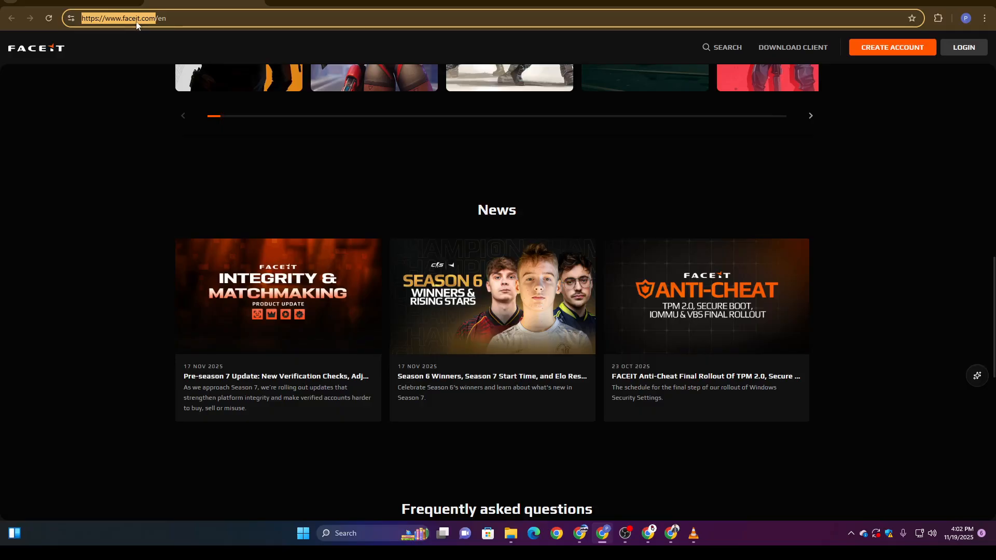
{"action": "mouse_move", "coordinate": [159, 19]}
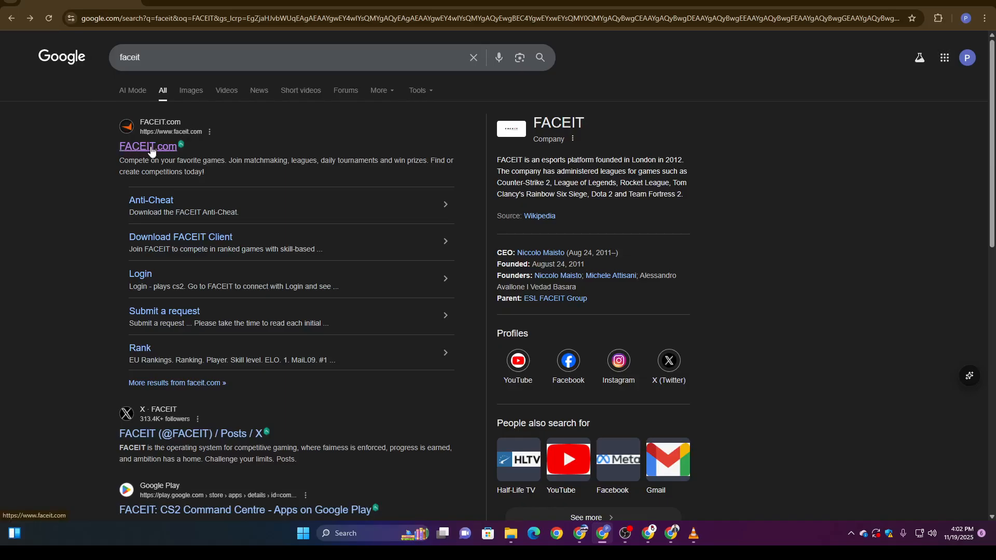
{"action": "left_click", "coordinate": [147, 147]}
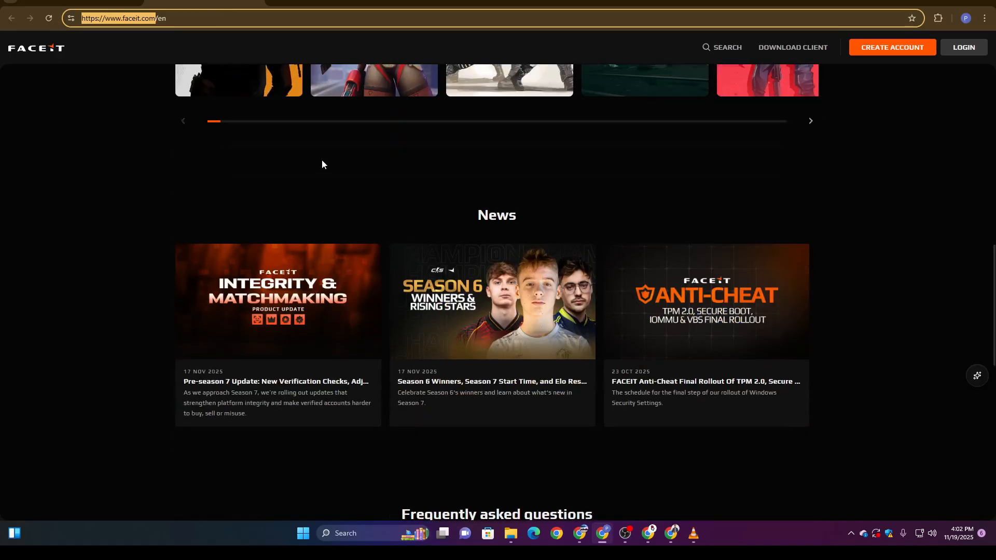
{"action": "scroll", "scroll_direction": "up", "scroll_amount": 3}
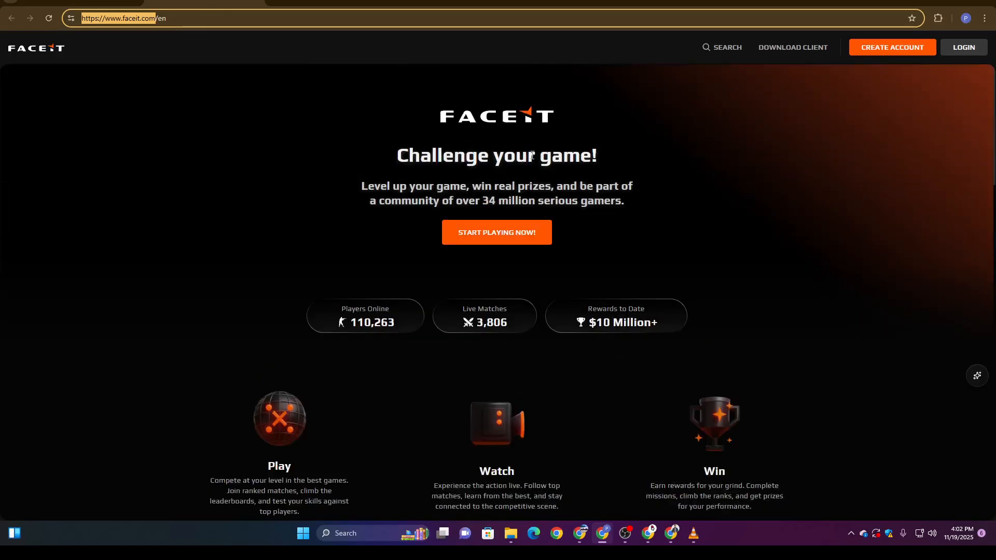
{"action": "mouse_move", "coordinate": [359, 190]}
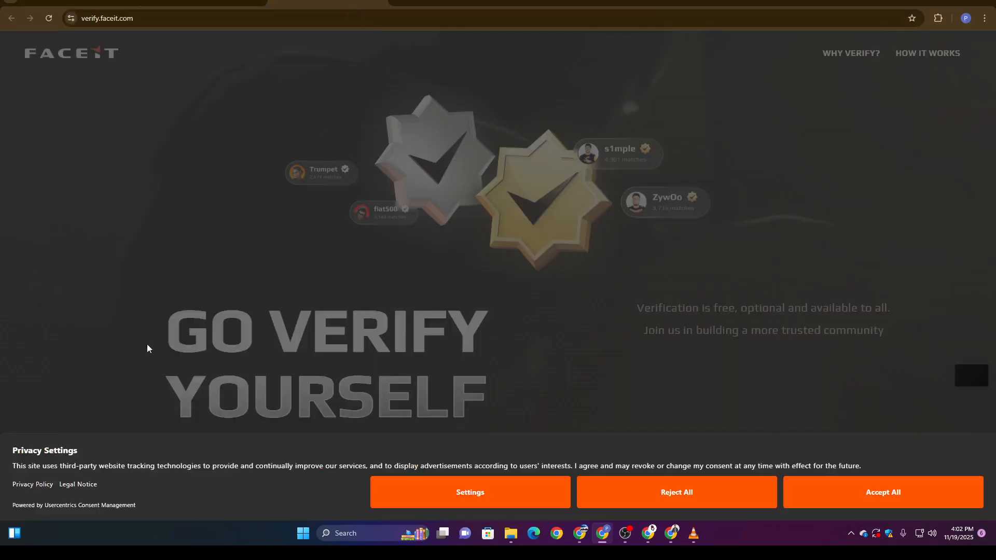
{"action": "mouse_move", "coordinate": [934, 490]}
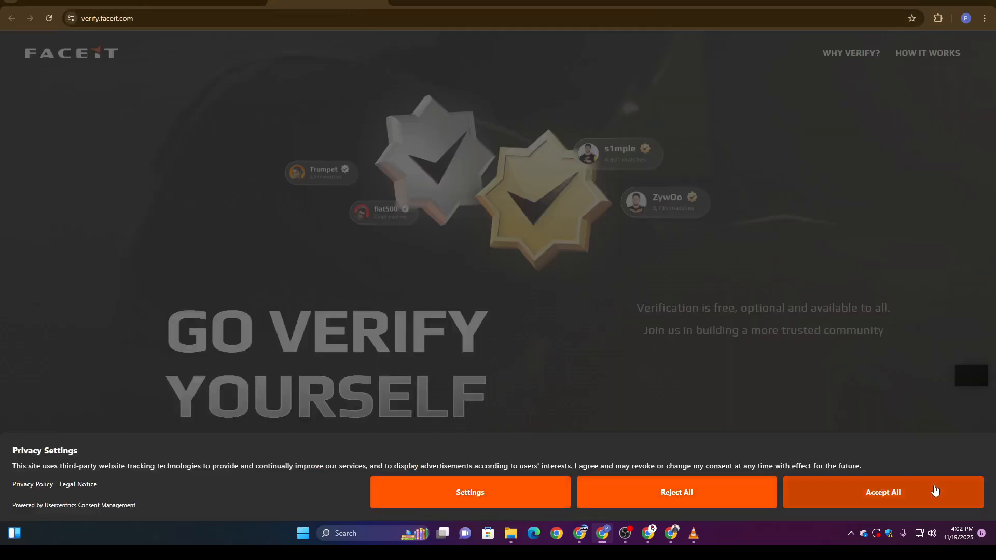
{"action": "left_click", "coordinate": [882, 492]}
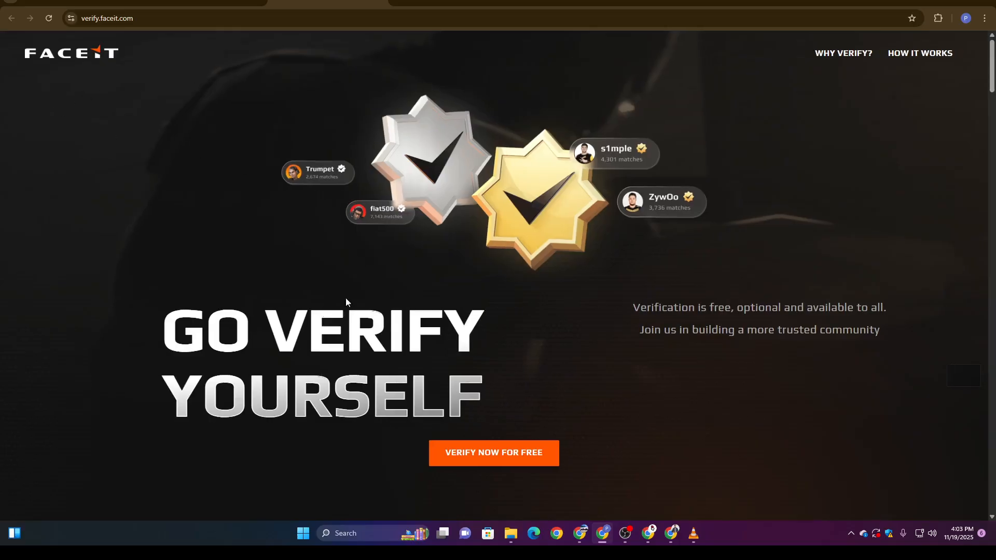
{"action": "mouse_move", "coordinate": [493, 452]}
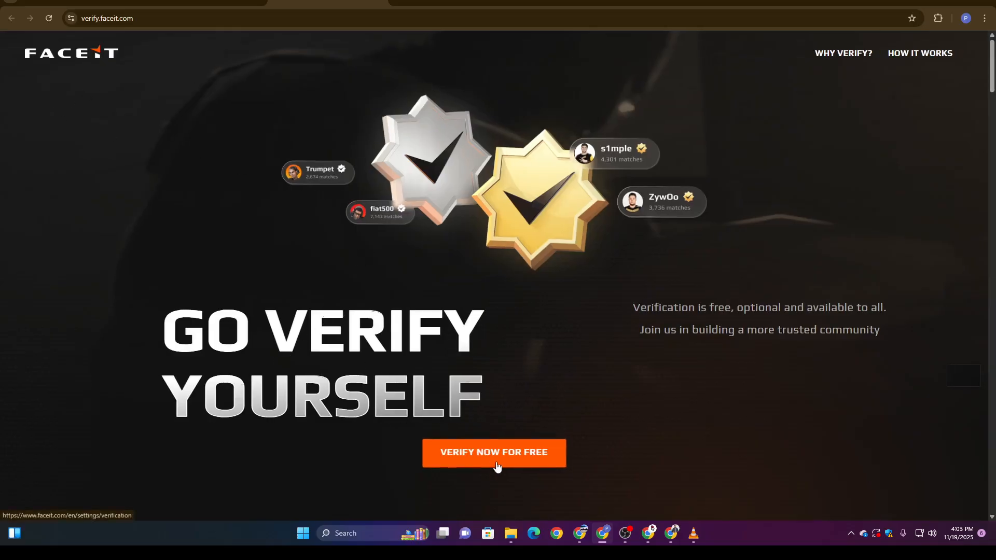
Step: Start free account verification with the VERIFY NOW FOR FREE button
{"action": "scroll", "scroll_direction": "down", "scroll_amount": 3}
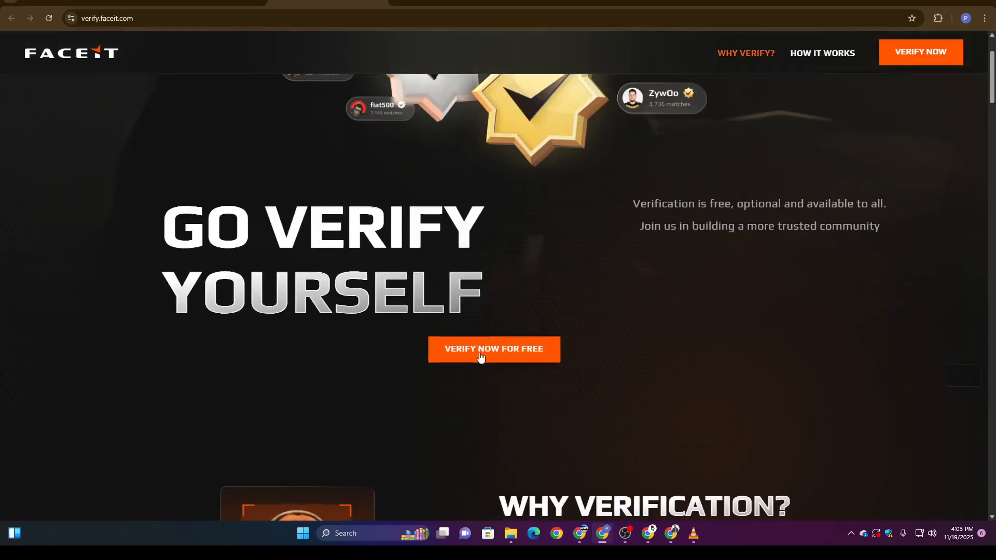
{"action": "mouse_move", "coordinate": [506, 359]}
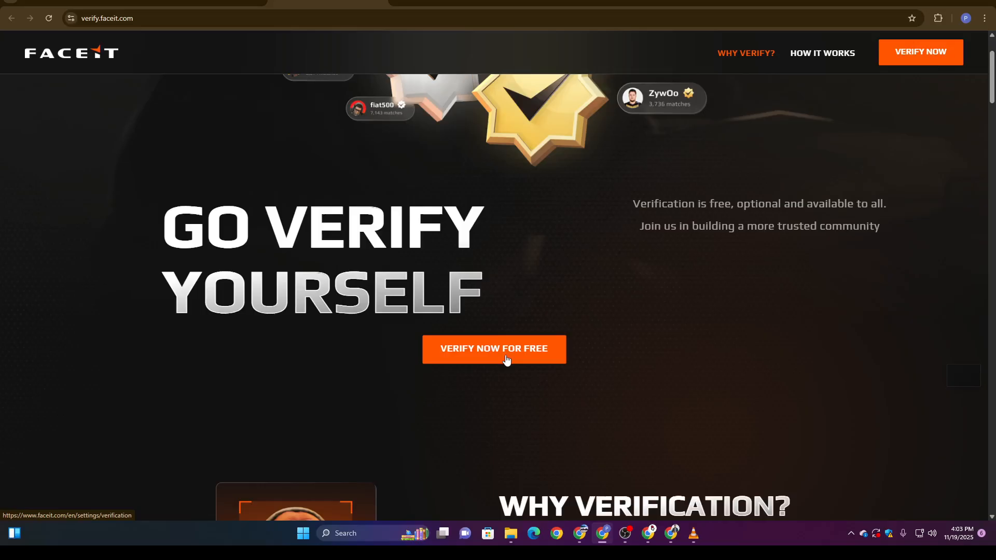
{"action": "left_click", "coordinate": [494, 349]}
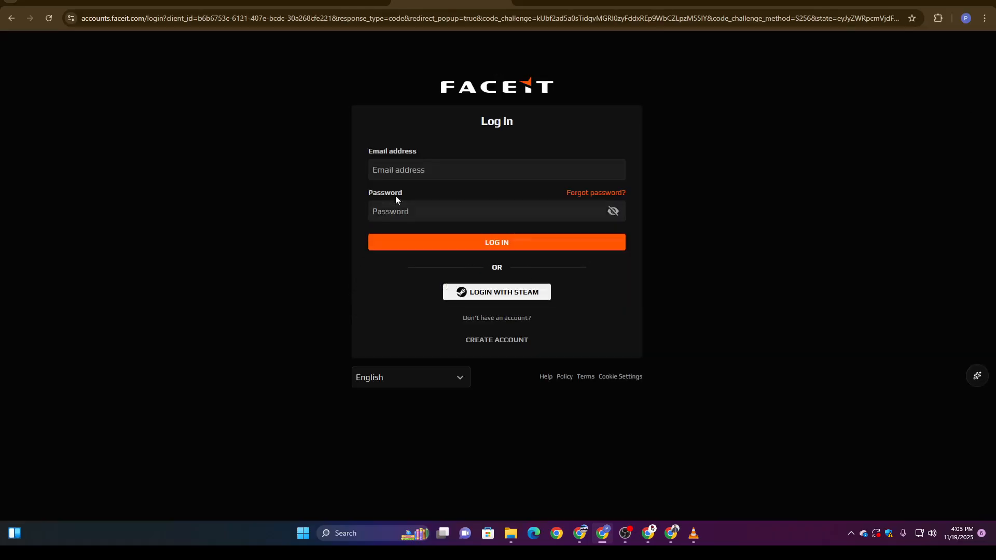
{"action": "mouse_move", "coordinate": [544, 173]}
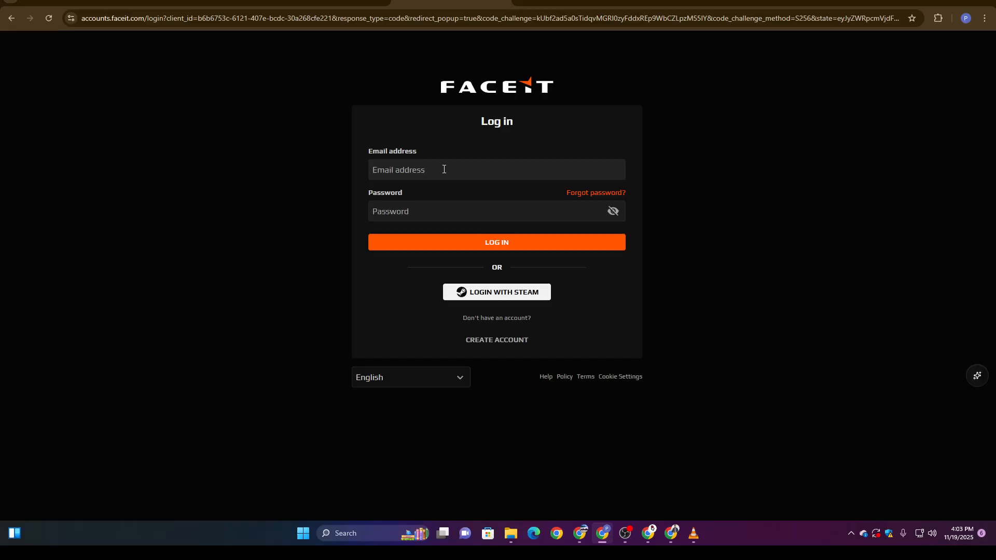
{"action": "mouse_move", "coordinate": [398, 192]}
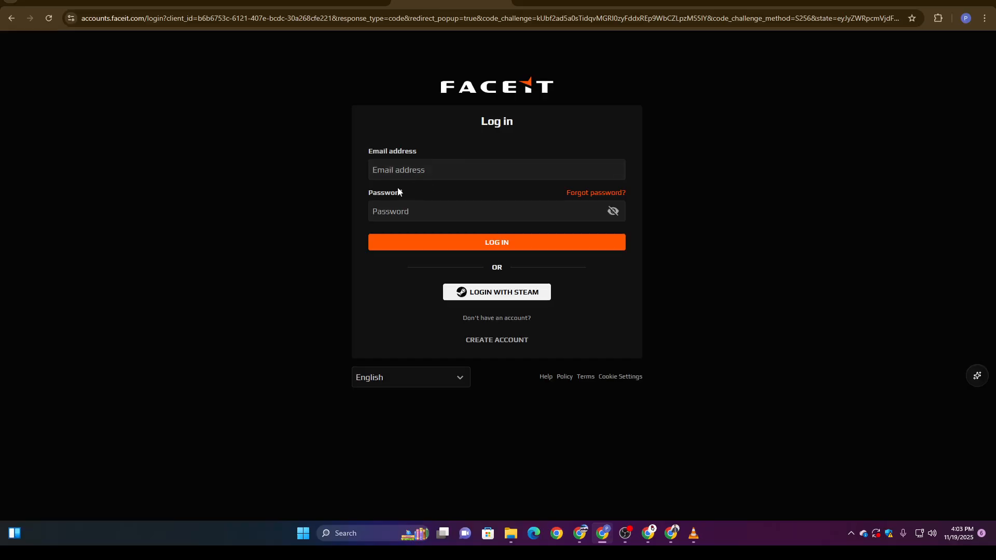
Step: Focus the Email address field, dismiss its saved suggestion, then focus the Password field
{"action": "left_click", "coordinate": [496, 170]}
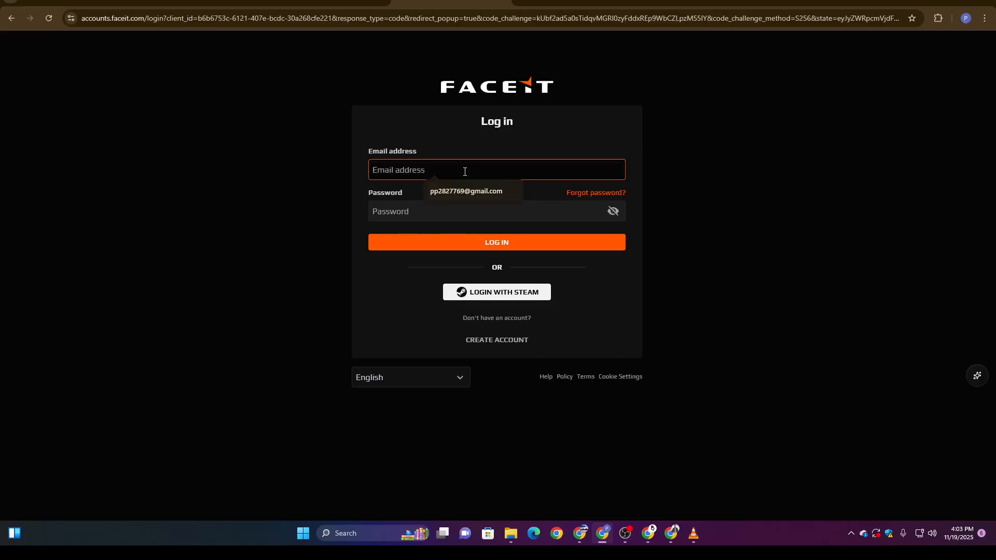
{"action": "left_click", "coordinate": [496, 243]}
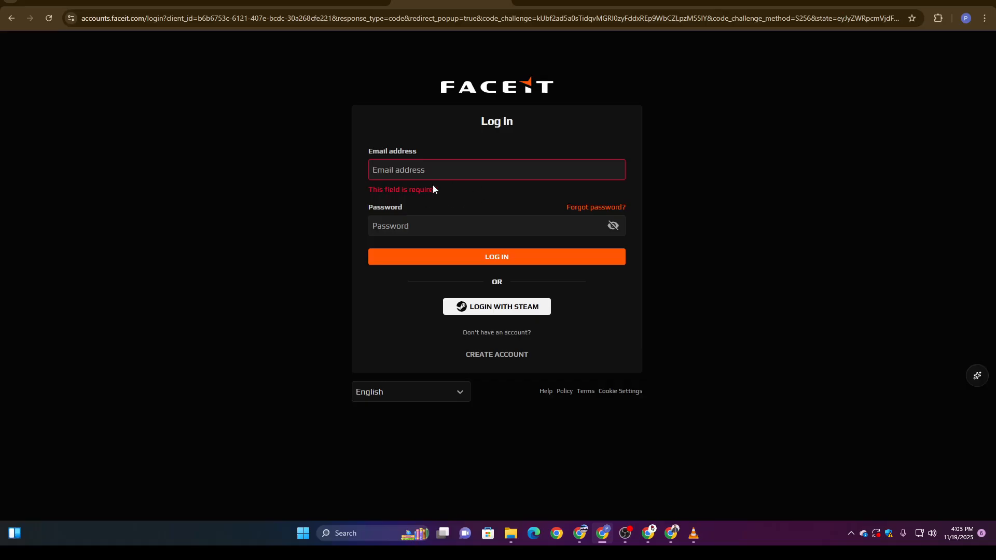
{"action": "mouse_move", "coordinate": [595, 149]}
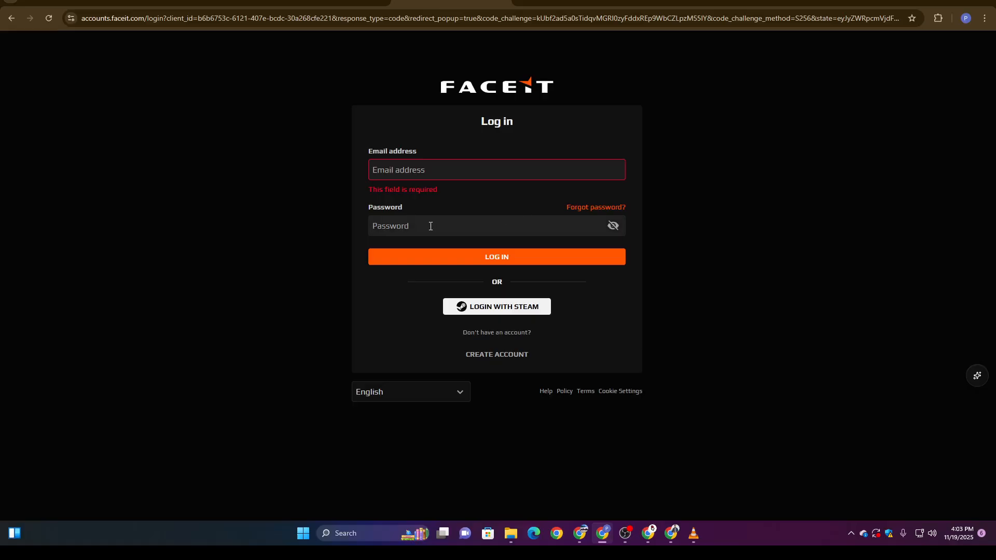
{"action": "left_click", "coordinate": [495, 226]}
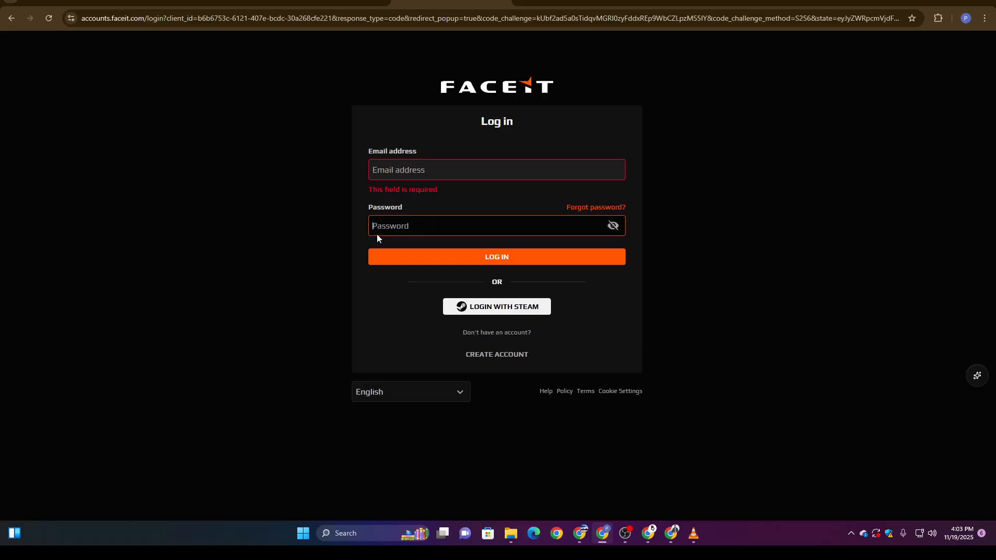
{"action": "mouse_move", "coordinate": [486, 247]}
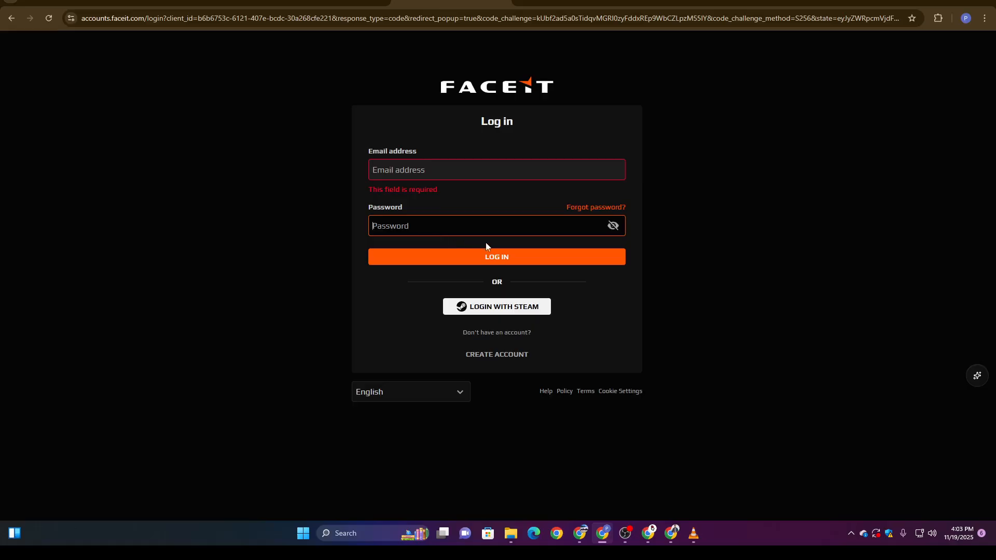
{"action": "mouse_move", "coordinate": [497, 257]}
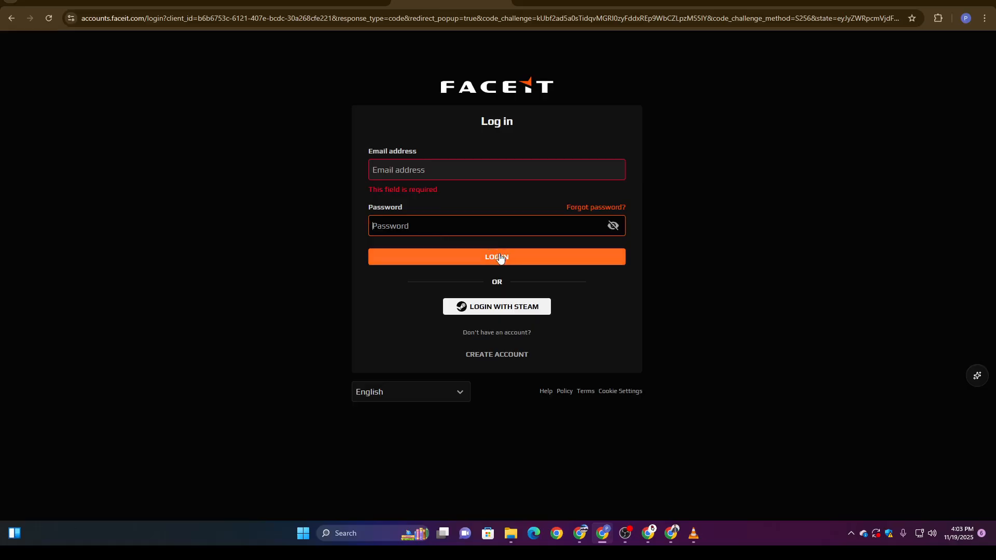